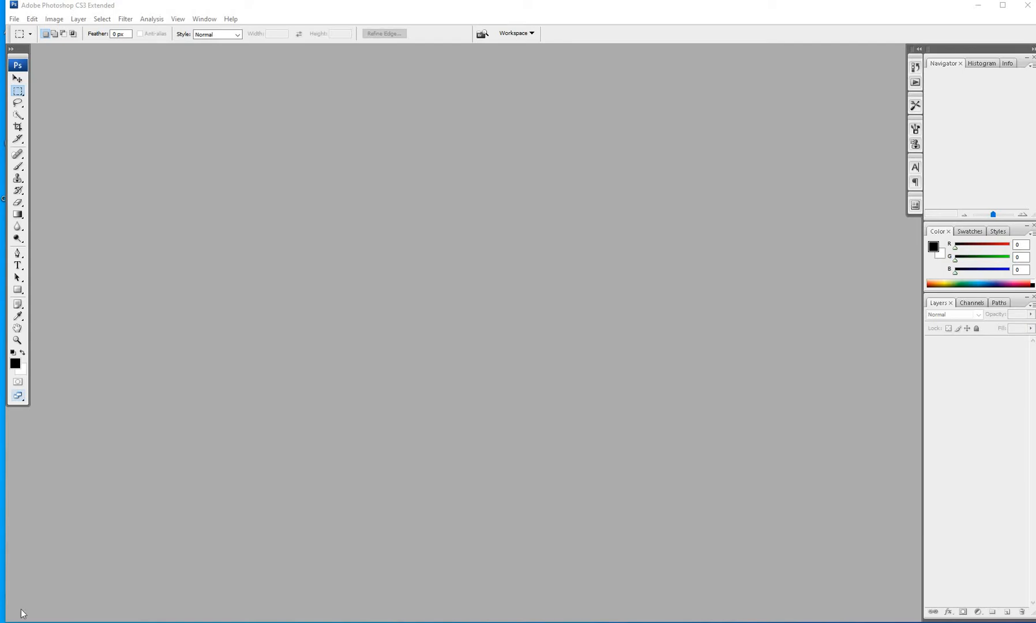
pyautogui.moveTo(24, 604)
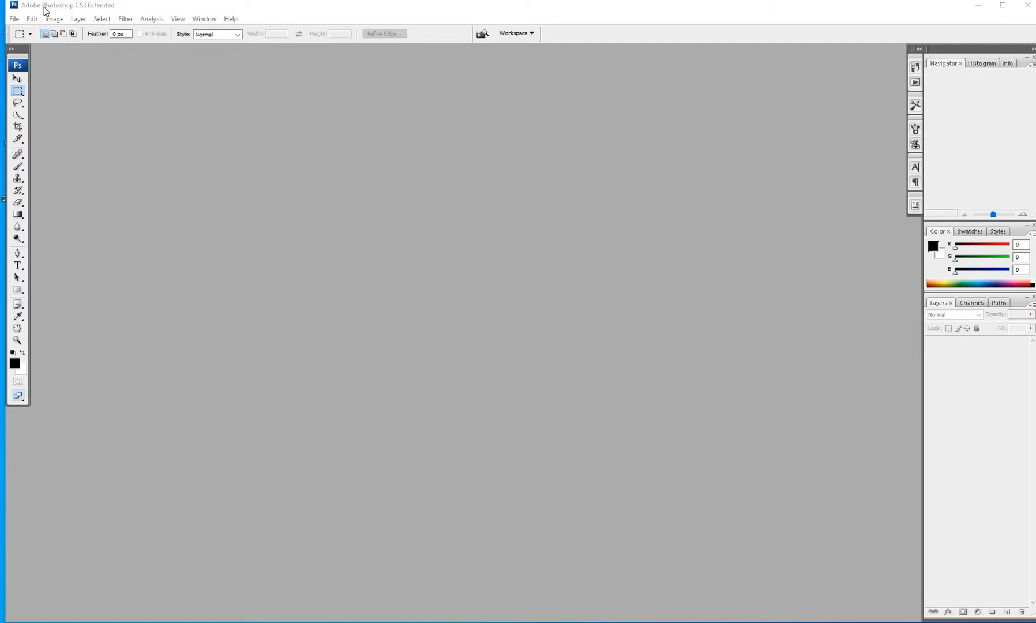
pyautogui.moveTo(58, 14)
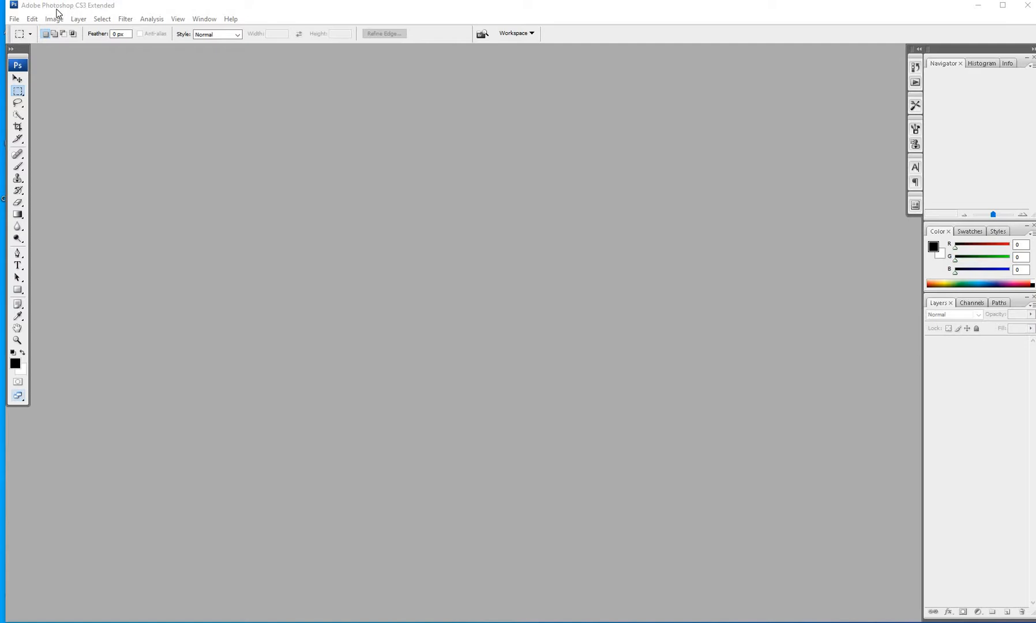
pyautogui.moveTo(65, 9)
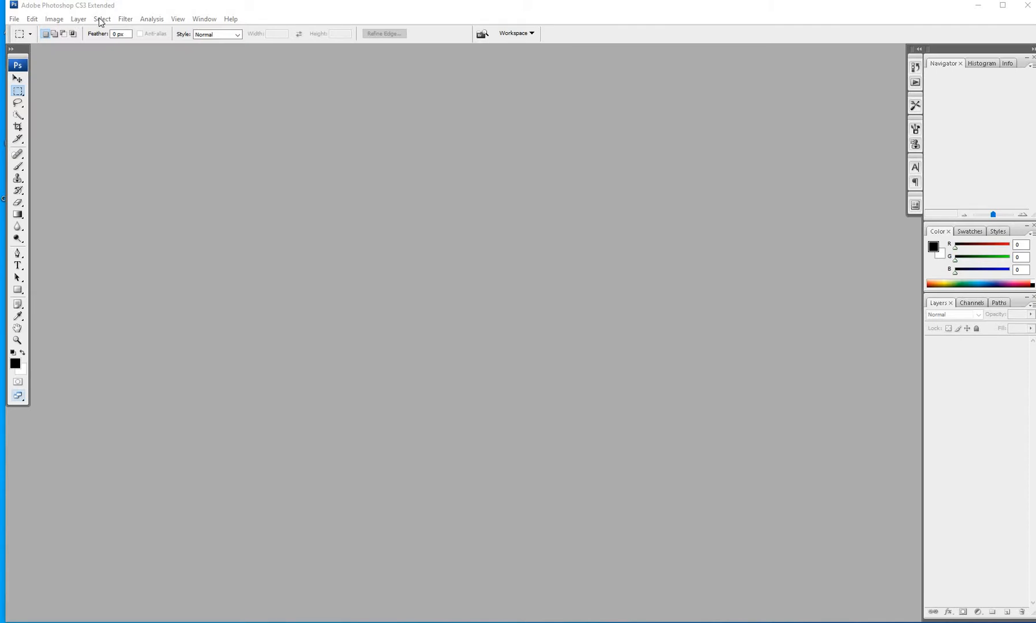
pyautogui.moveTo(133, 25)
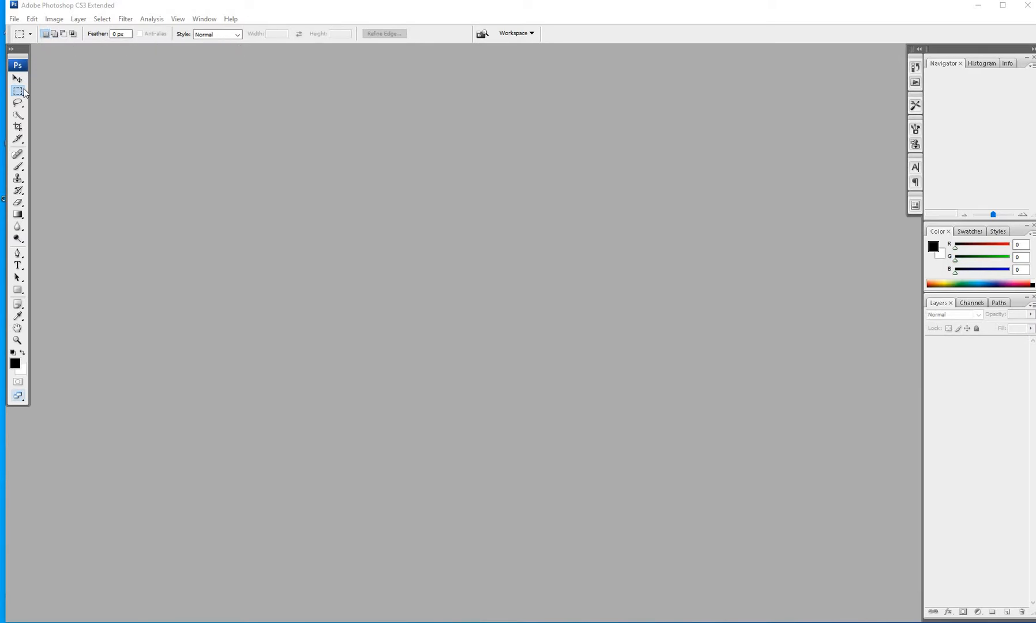
pyautogui.moveTo(35, 88)
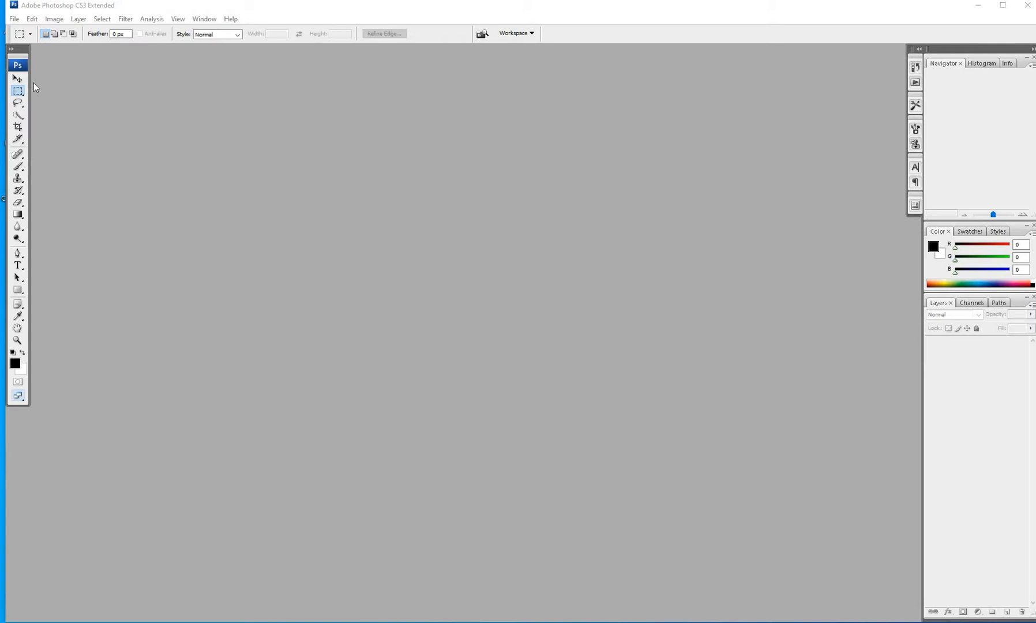
pyautogui.moveTo(1001, 145)
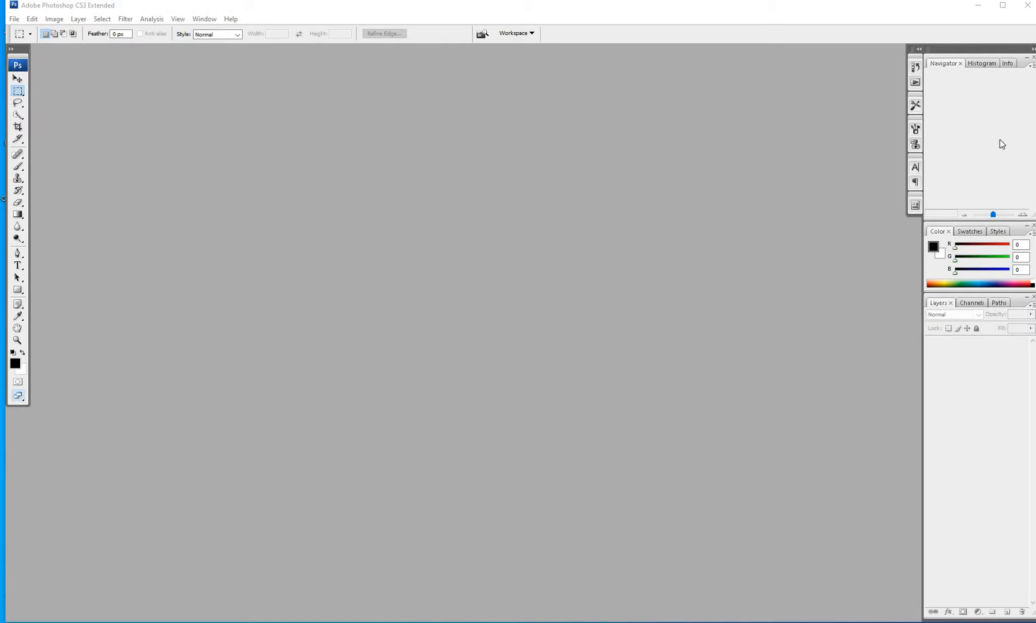
pyautogui.moveTo(964, 553)
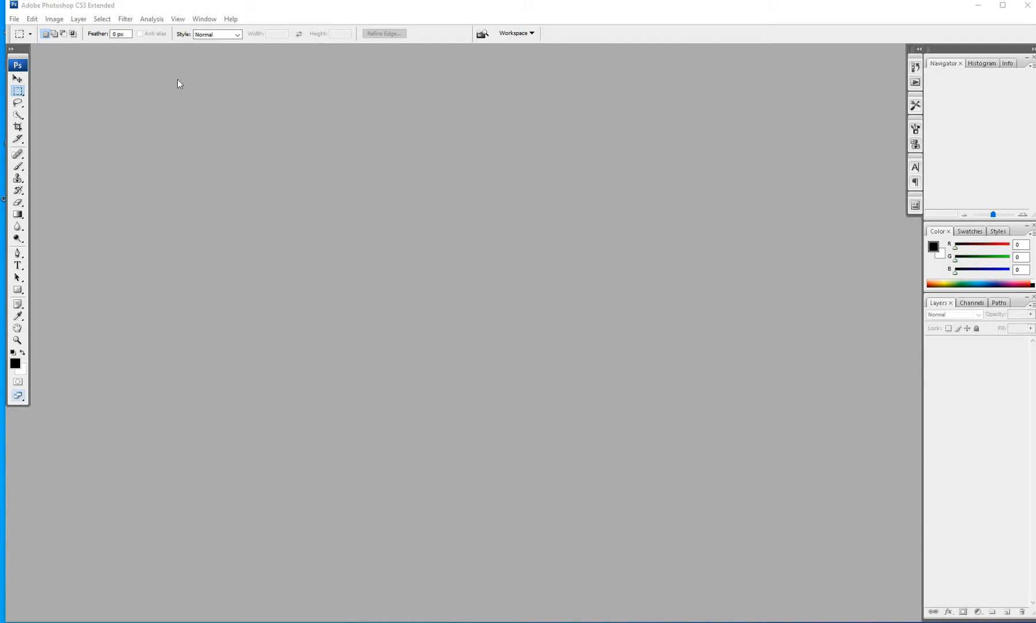
# Start a new document from the File menu so the New dialog appears
pyautogui.click(13, 19)
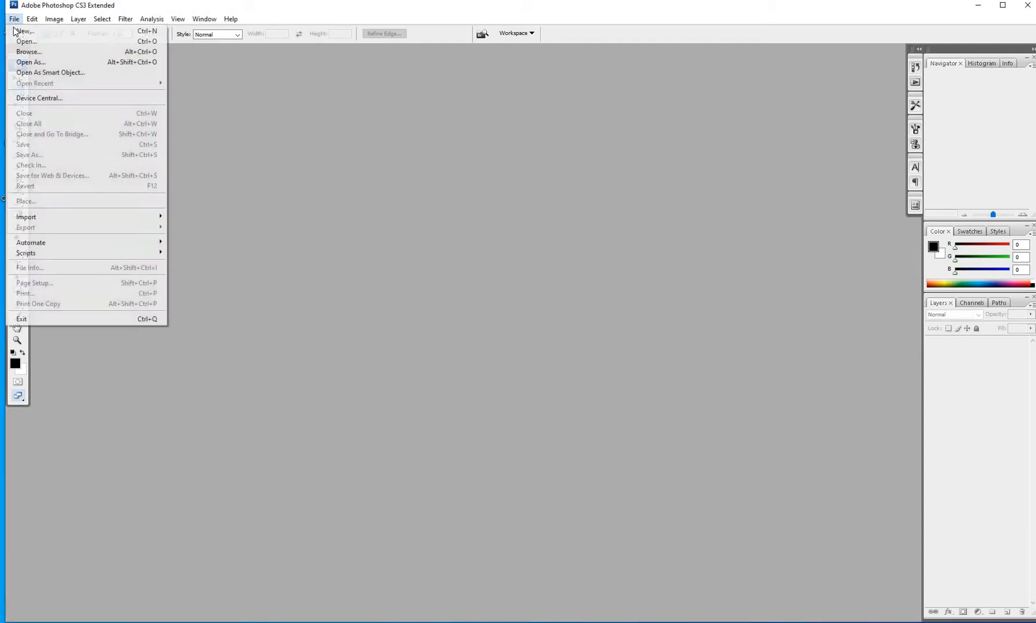
pyautogui.moveTo(25, 31)
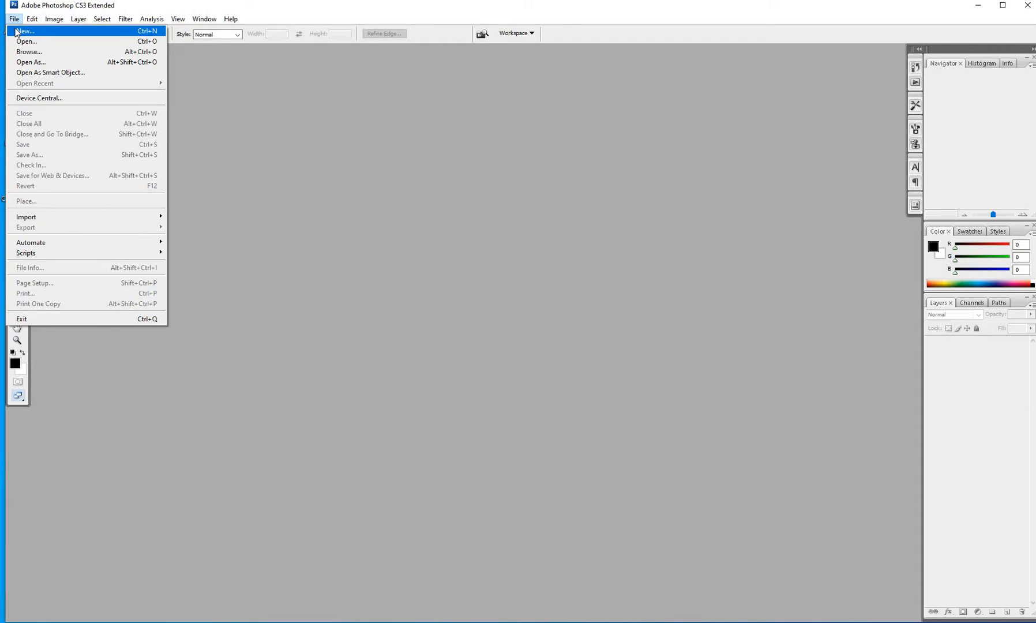
pyautogui.click(26, 31)
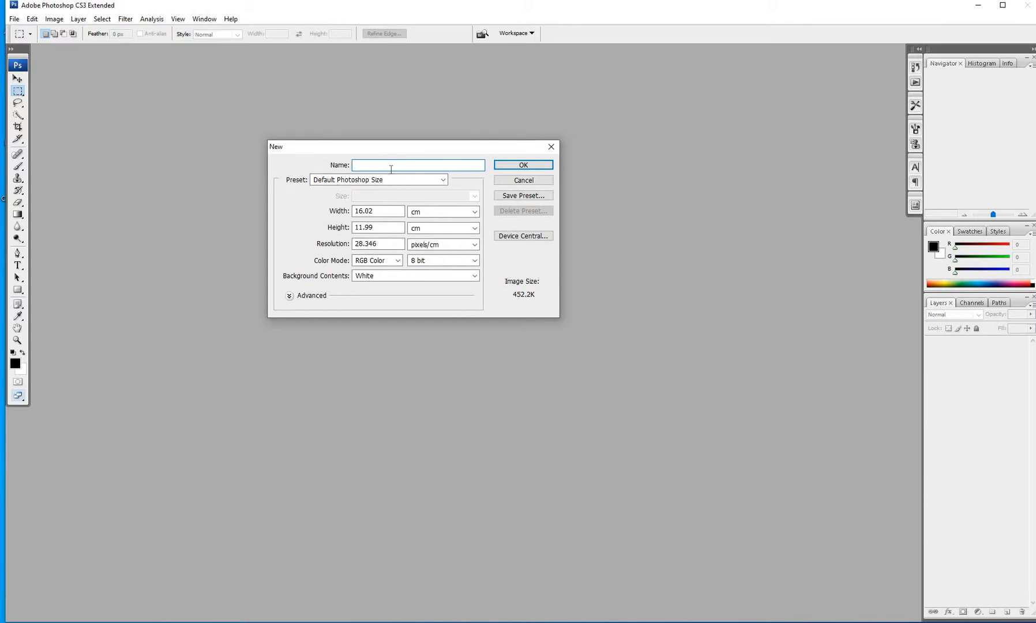
# Name the document 'suresh' and choose the Web preset at 640×480 pixels
pyautogui.write('suresh')
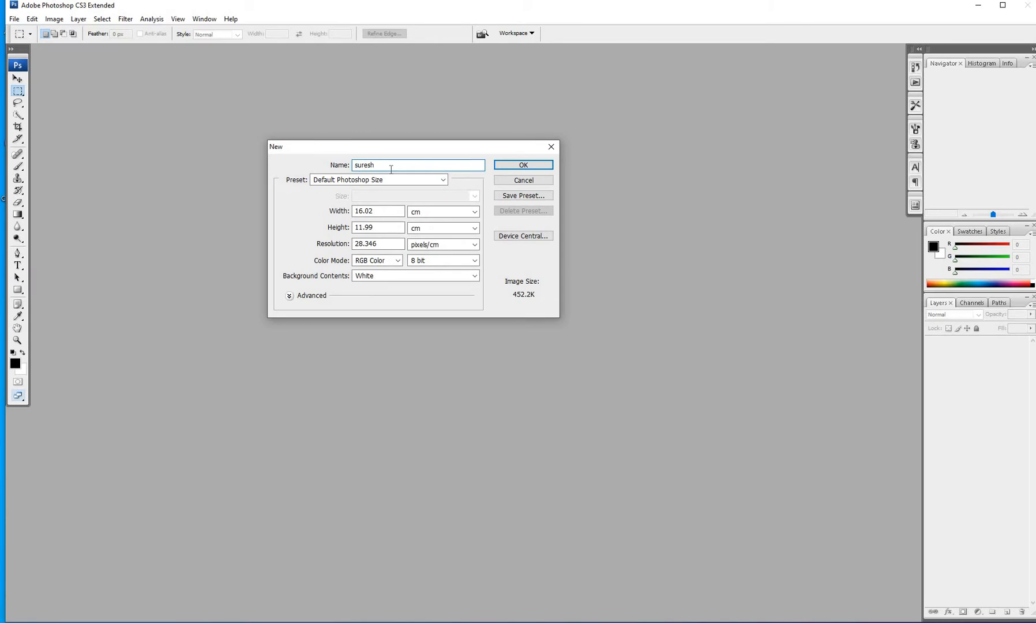
pyautogui.click(376, 180)
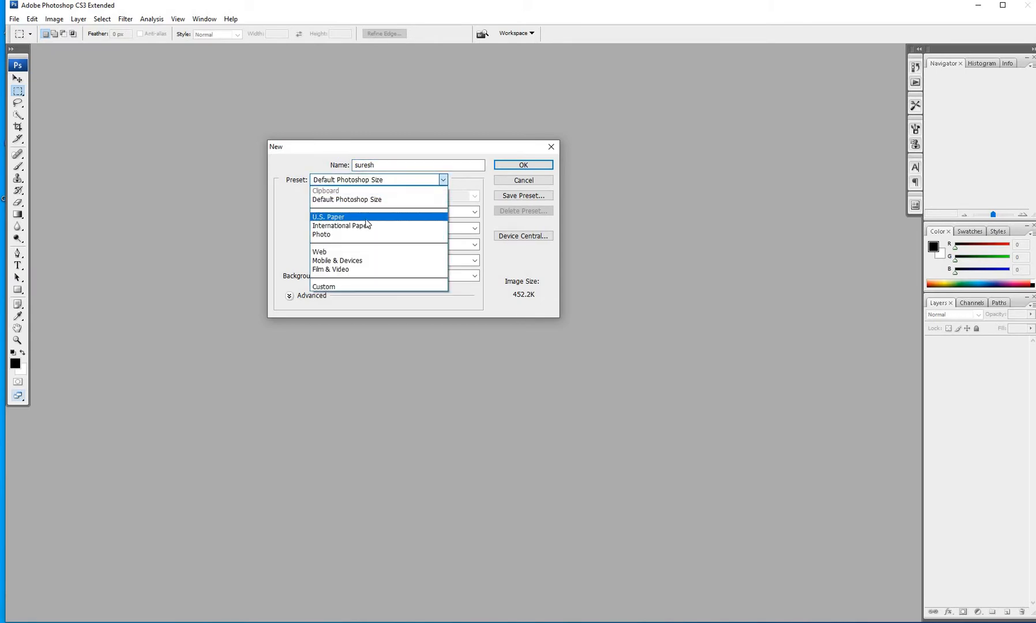
pyautogui.moveTo(363, 234)
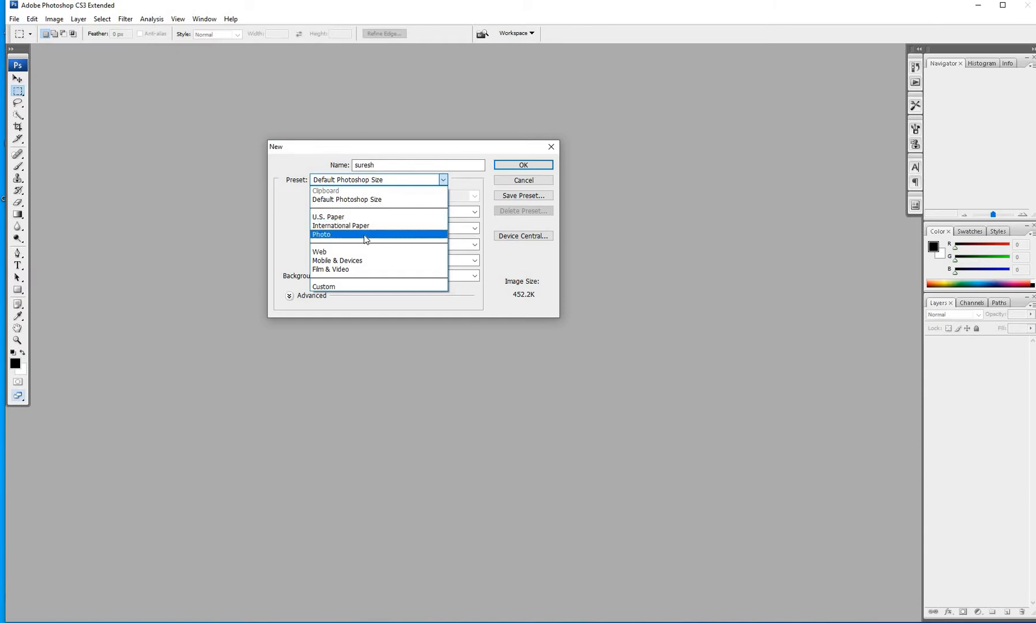
pyautogui.click(319, 251)
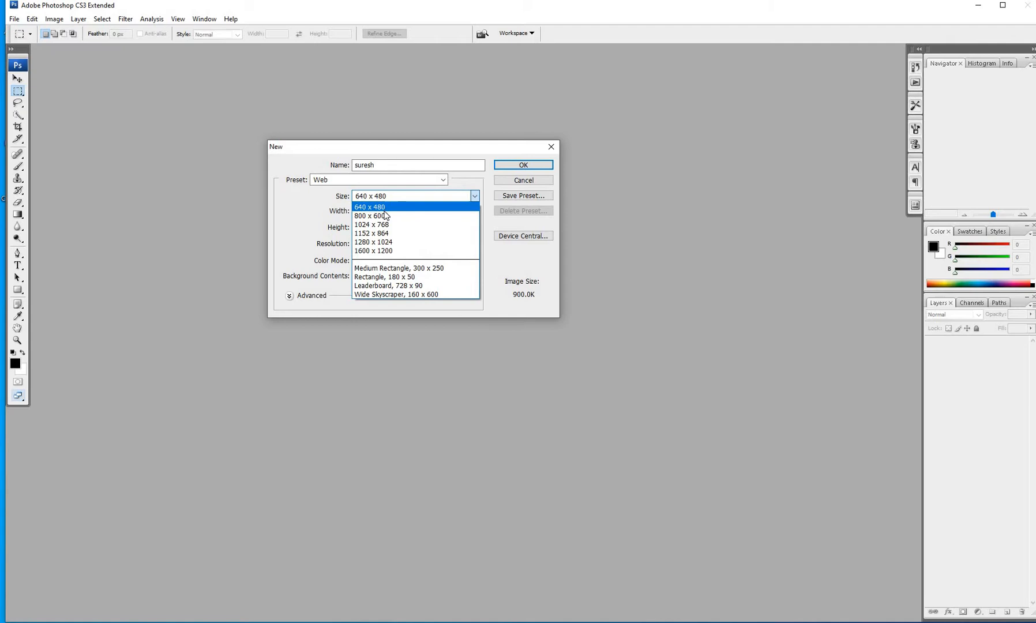
pyautogui.moveTo(373, 242)
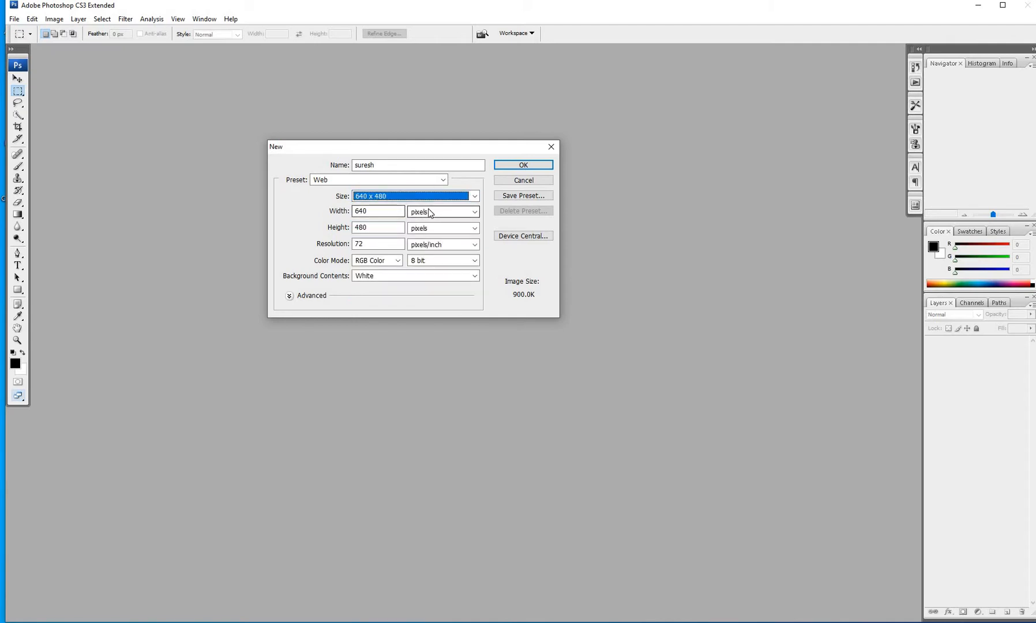
pyautogui.click(473, 211)
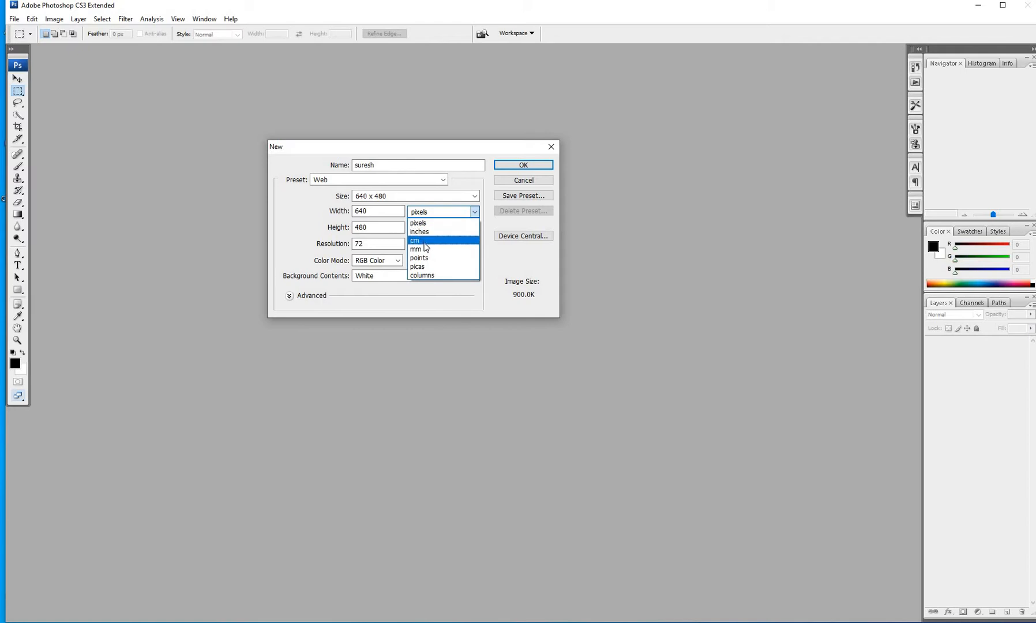
pyautogui.moveTo(417, 222)
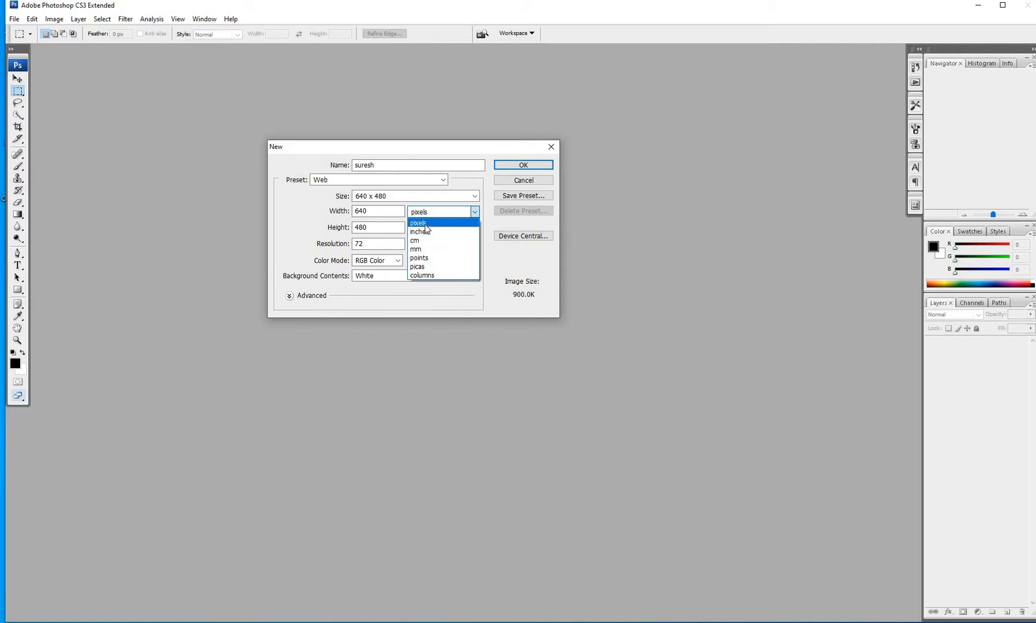
pyautogui.click(417, 223)
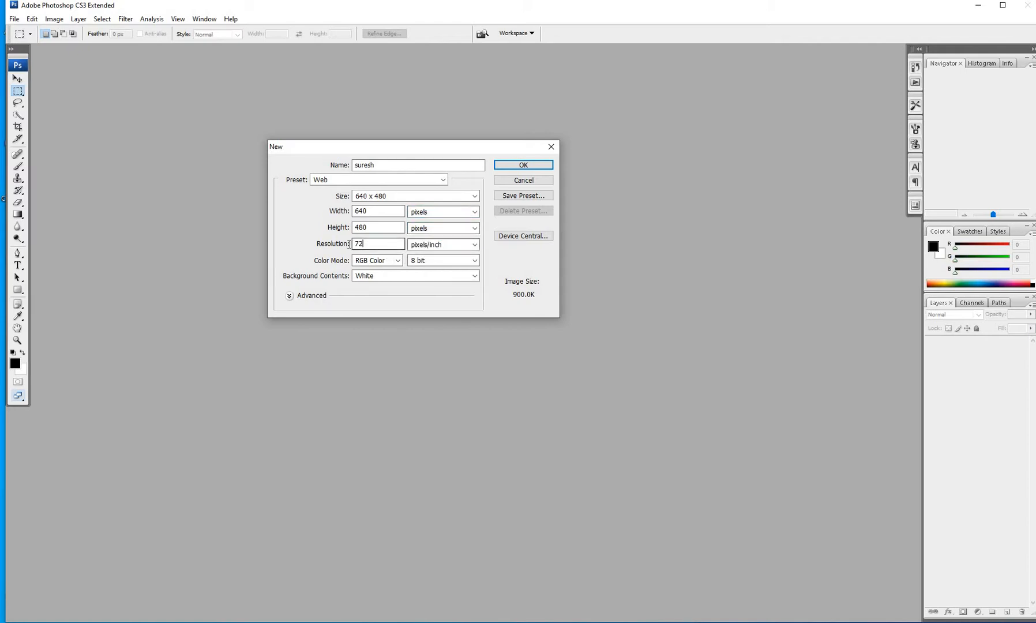
# Set resolution 300 ppi with a White background and create the document
pyautogui.write('300')
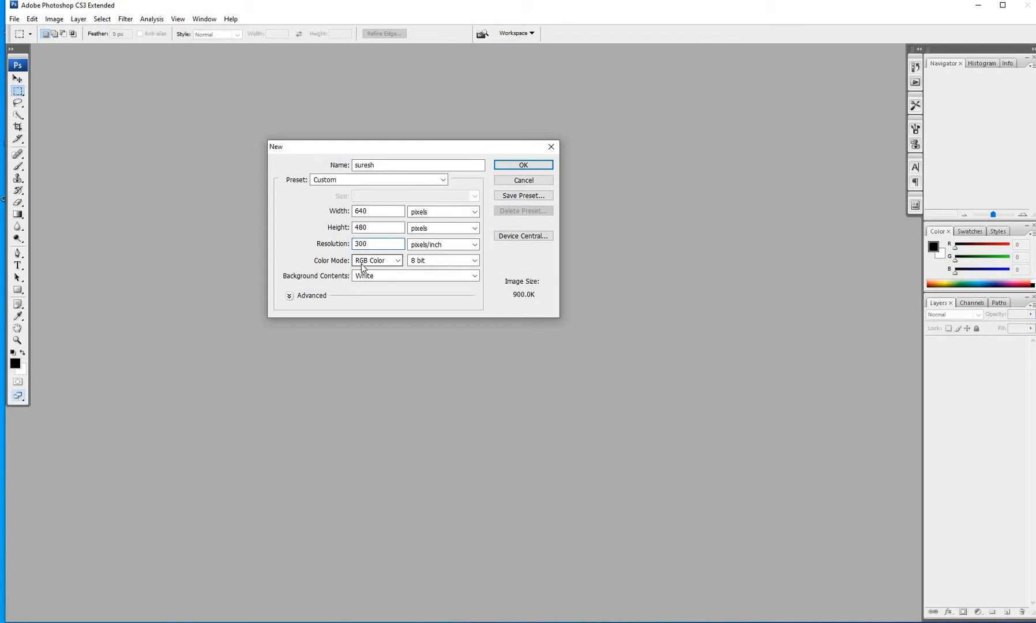
pyautogui.moveTo(416, 276)
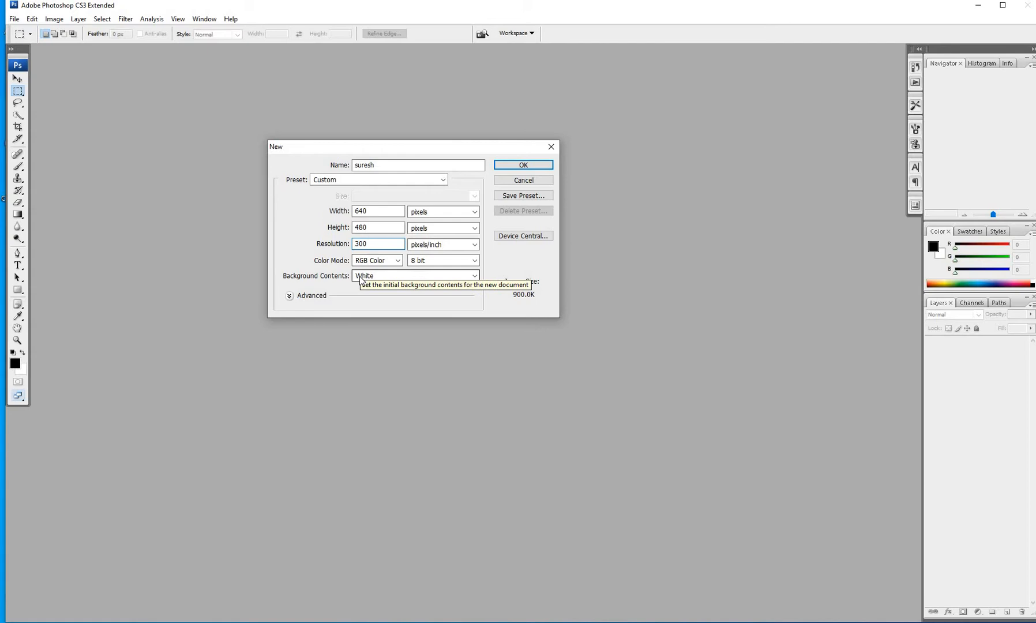
pyautogui.click(414, 276)
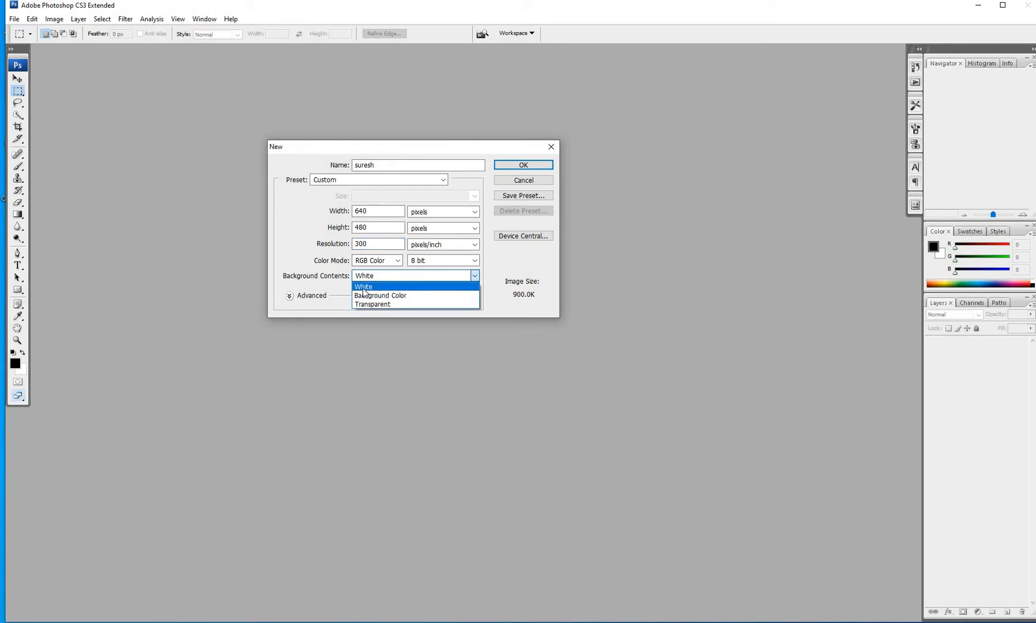
pyautogui.click(362, 286)
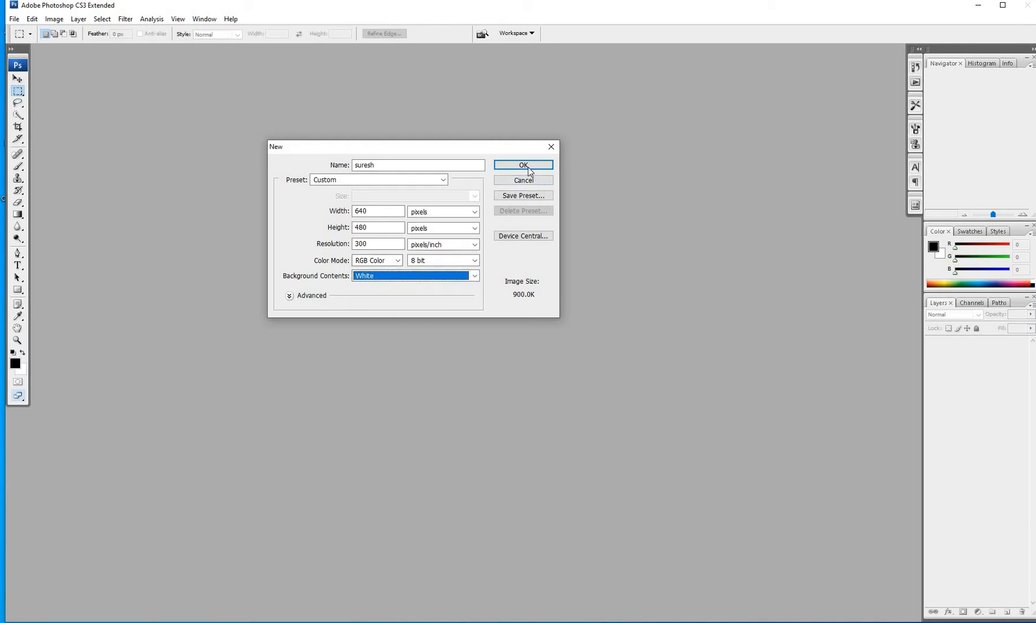
pyautogui.click(523, 165)
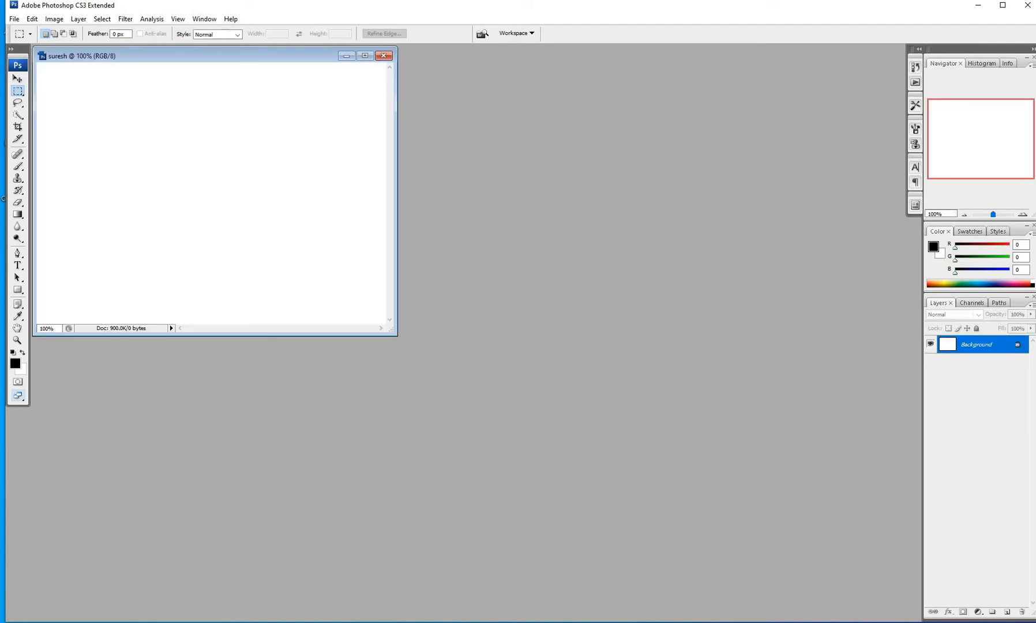
# Drag the 'suresh' canvas window by its title bar toward the upper left of the workspace
pyautogui.moveTo(80, 56); pyautogui.dragTo(306, 223)
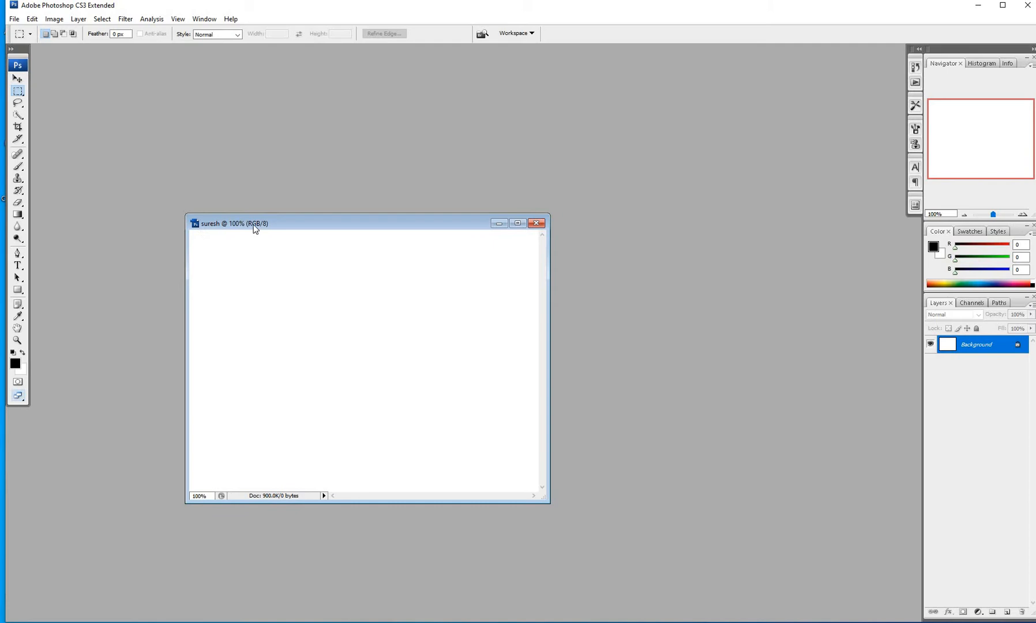
pyautogui.moveTo(257, 223); pyautogui.dragTo(278, 187)
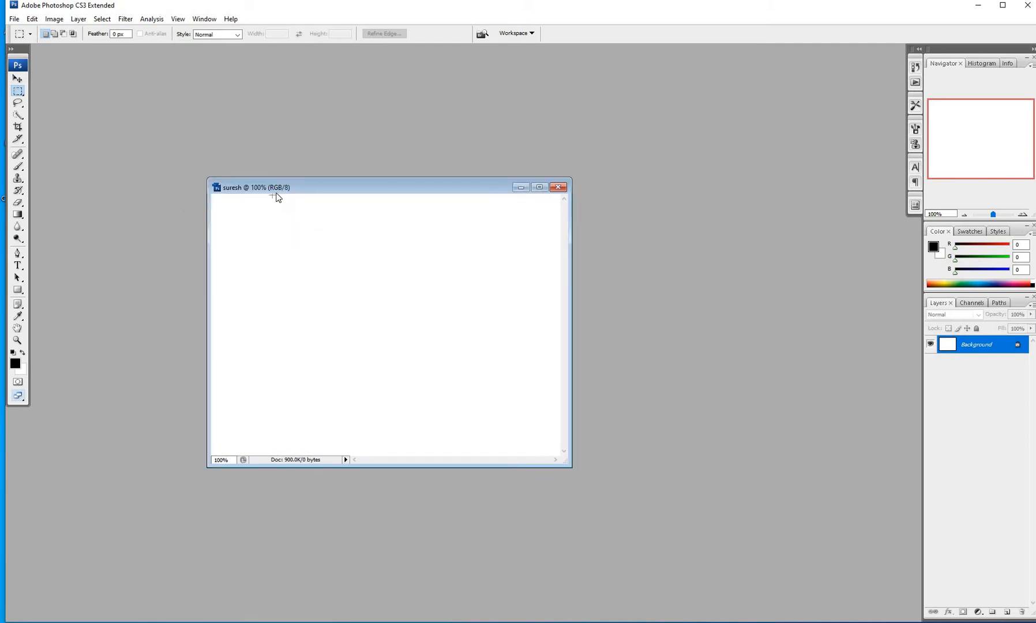
pyautogui.moveTo(275, 195)
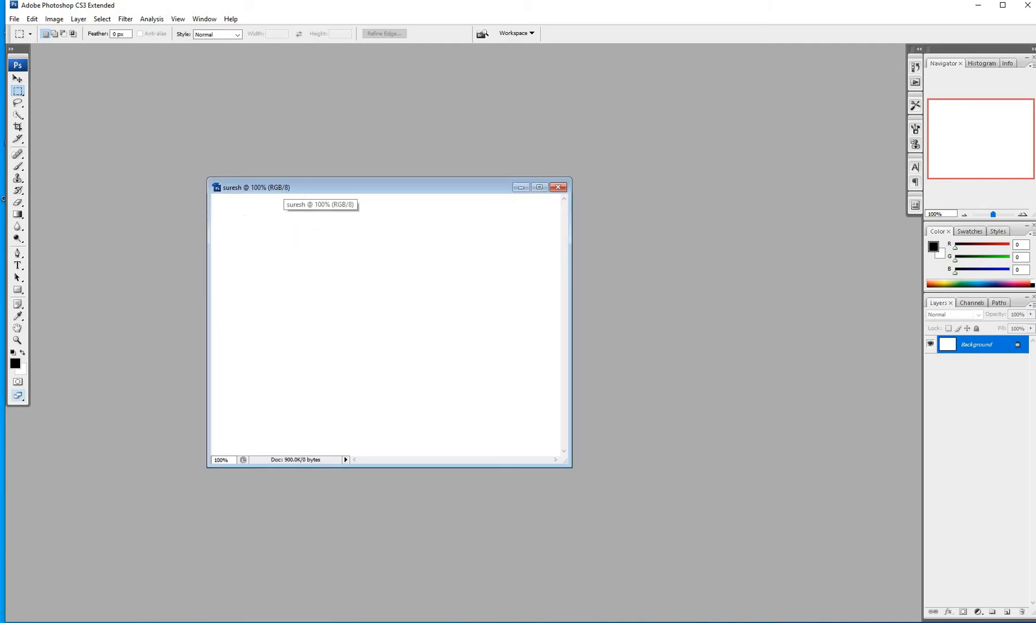
pyautogui.moveTo(348, 167)
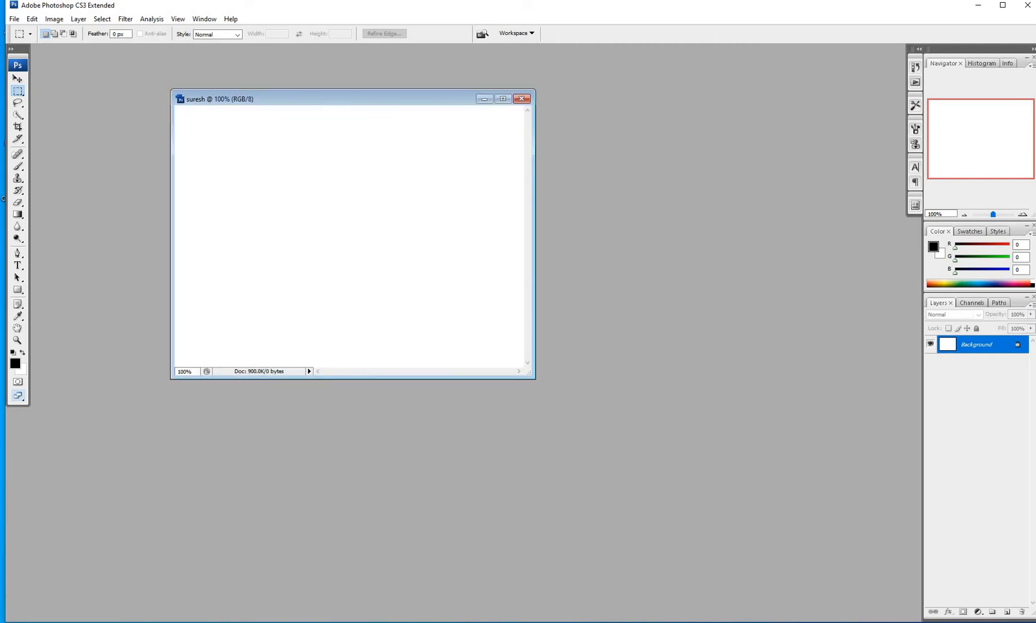
pyautogui.moveTo(310, 105)
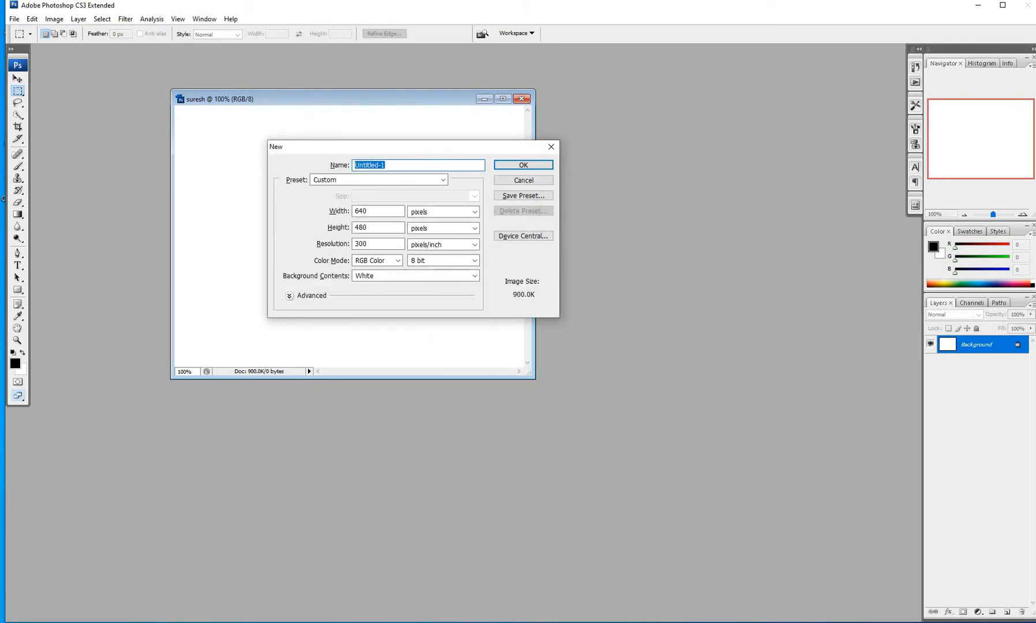
# Name the document 'ss' with the Web preset at 1600×1200 pixels and 300 ppi
pyautogui.write('ss')
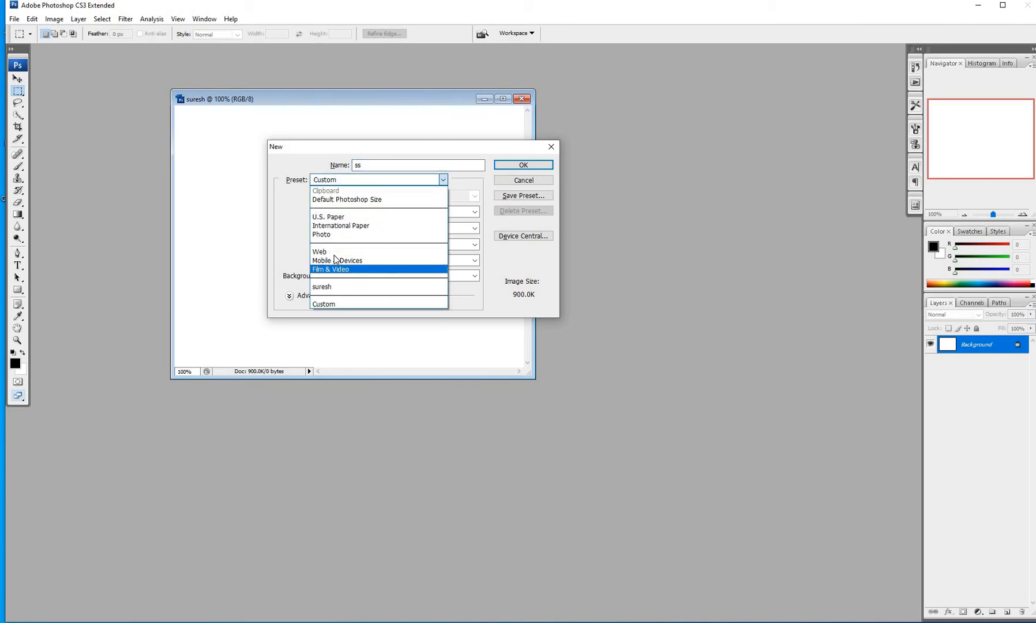
pyautogui.click(319, 252)
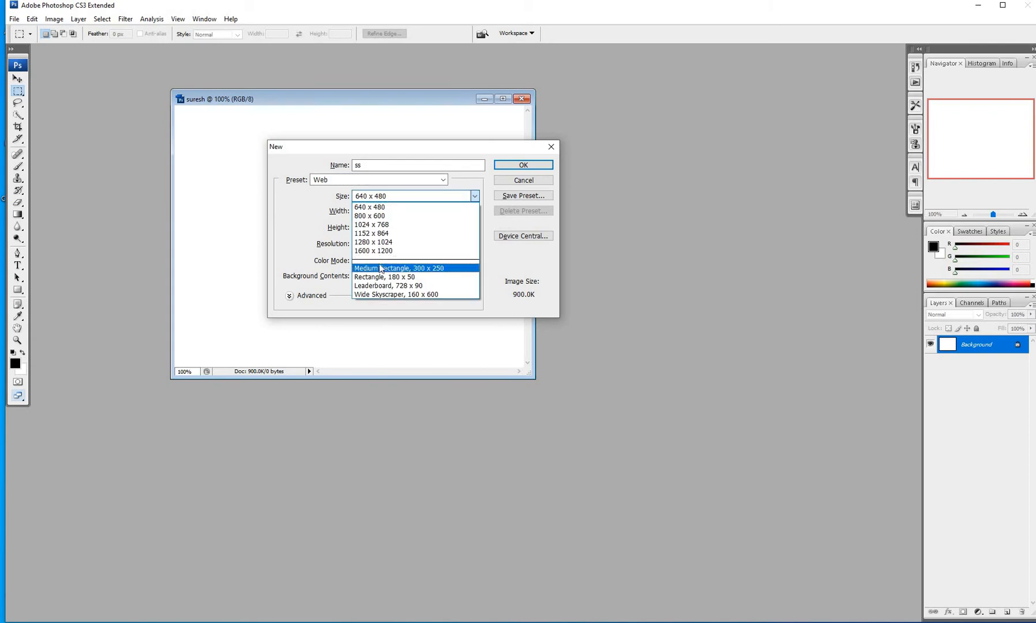
pyautogui.click(374, 250)
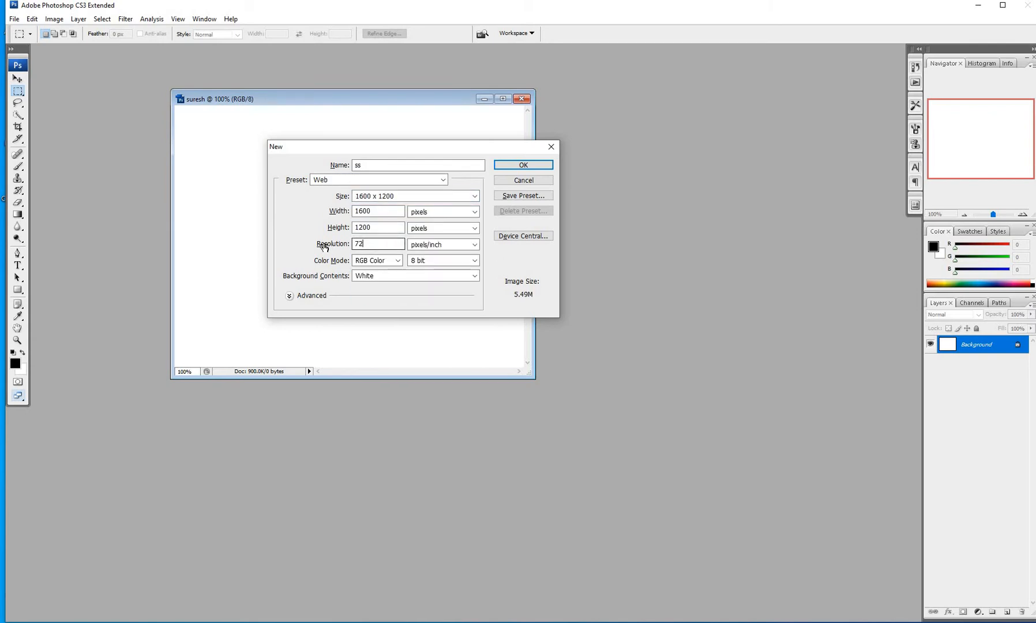
pyautogui.write('300')
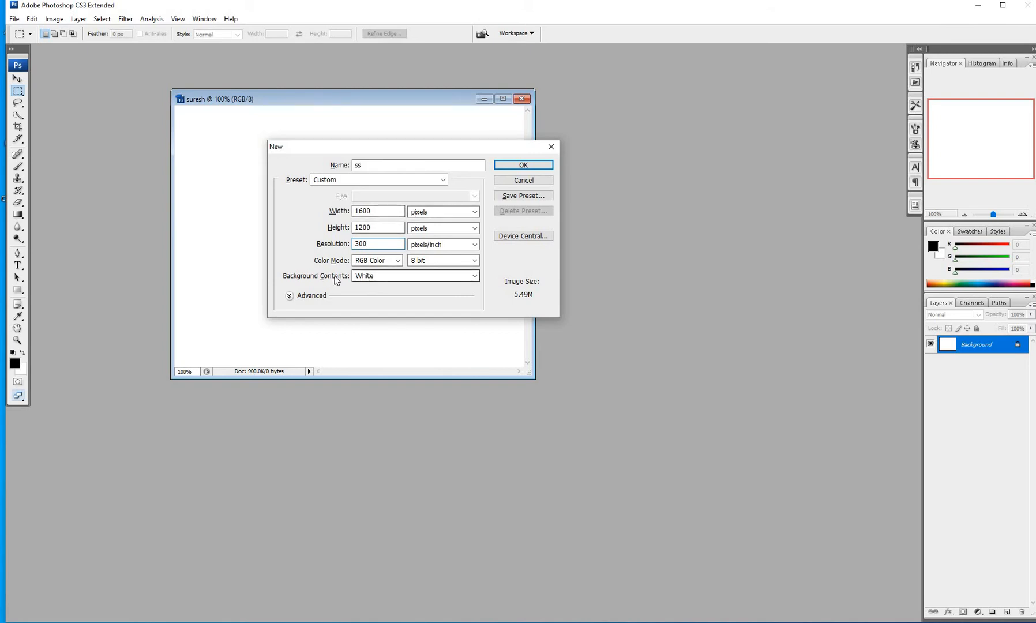
# Choose Transparent background contents and create the 'ss' document
pyautogui.click(474, 275)
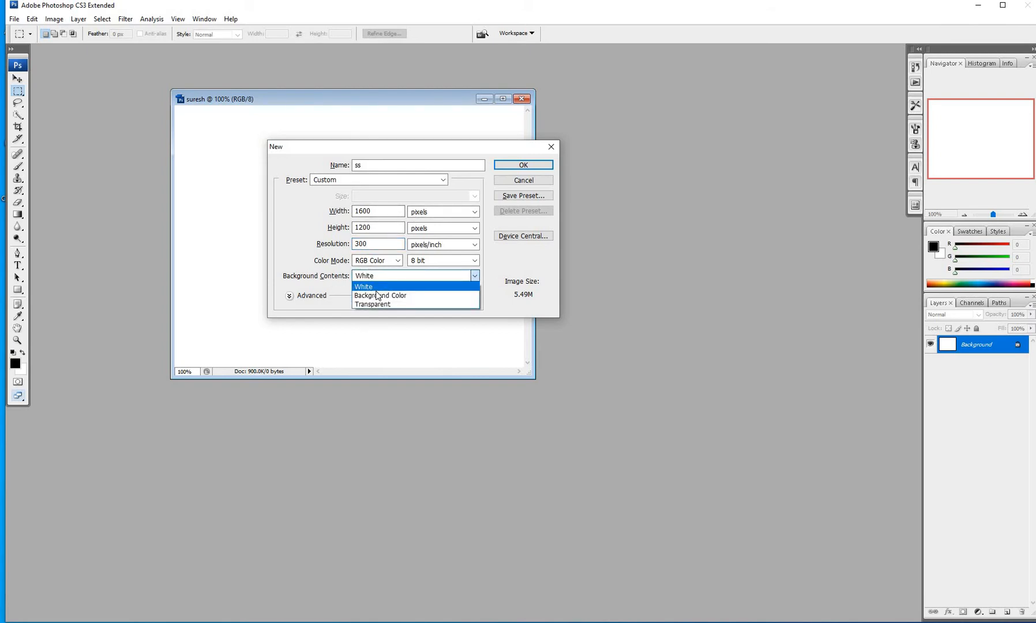
pyautogui.click(373, 303)
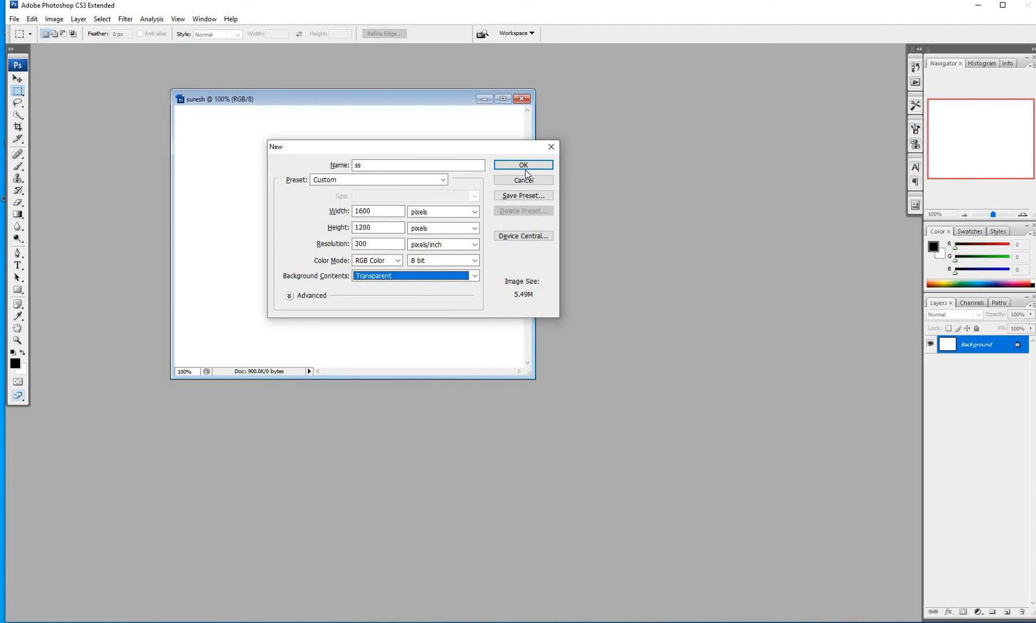
pyautogui.click(521, 165)
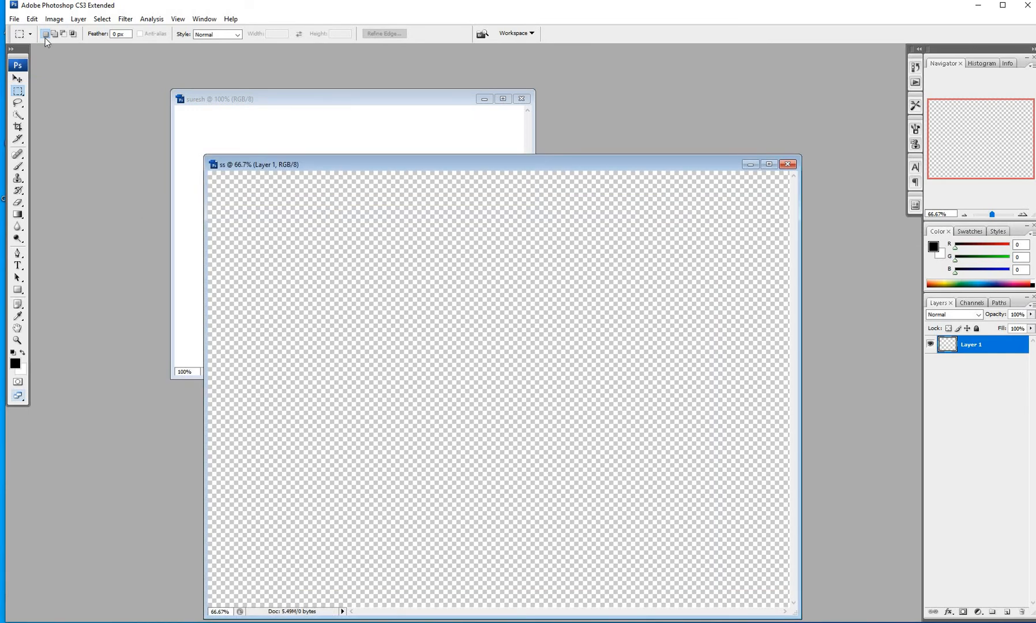
pyautogui.click(12, 19)
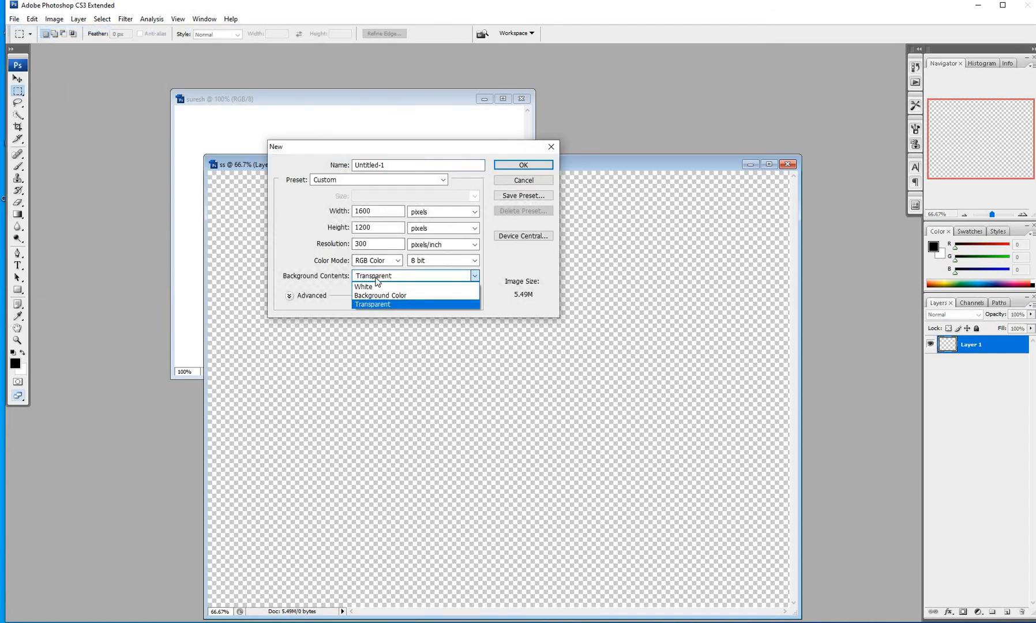
pyautogui.click(381, 295)
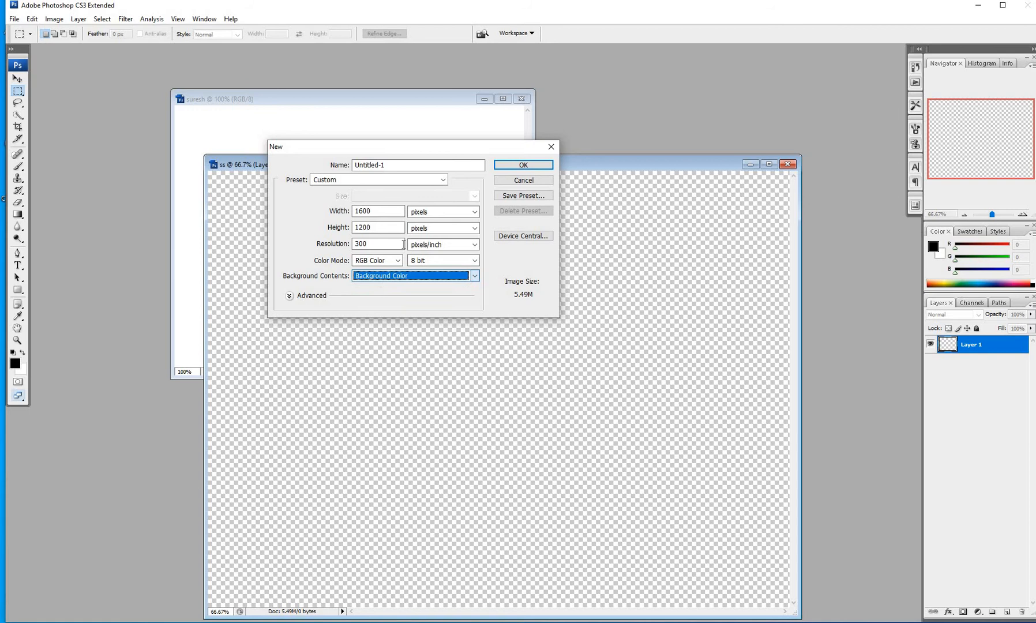
pyautogui.moveTo(551, 146)
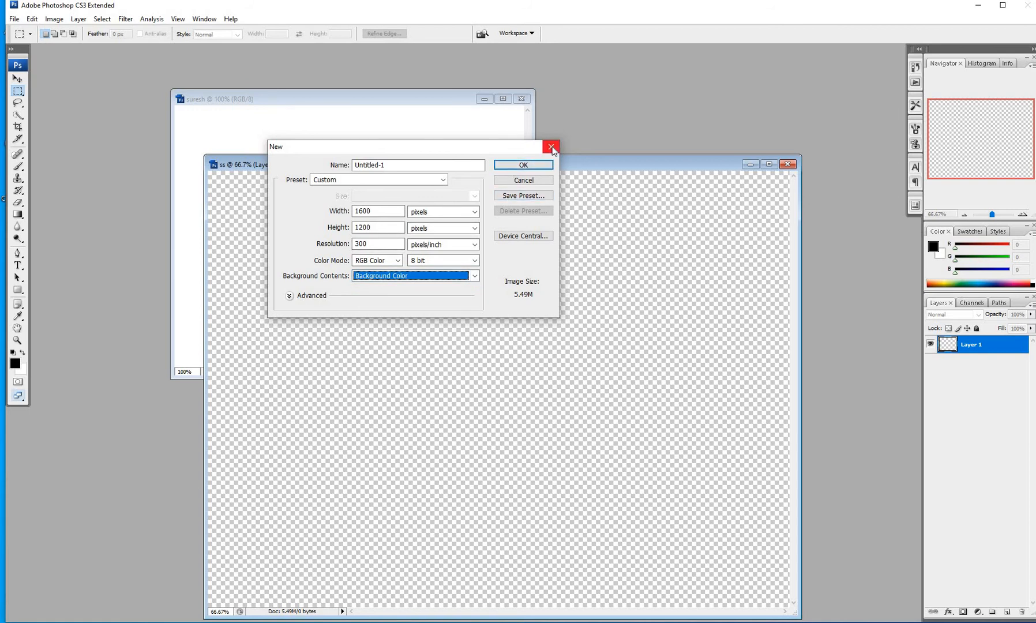
pyautogui.click(552, 146)
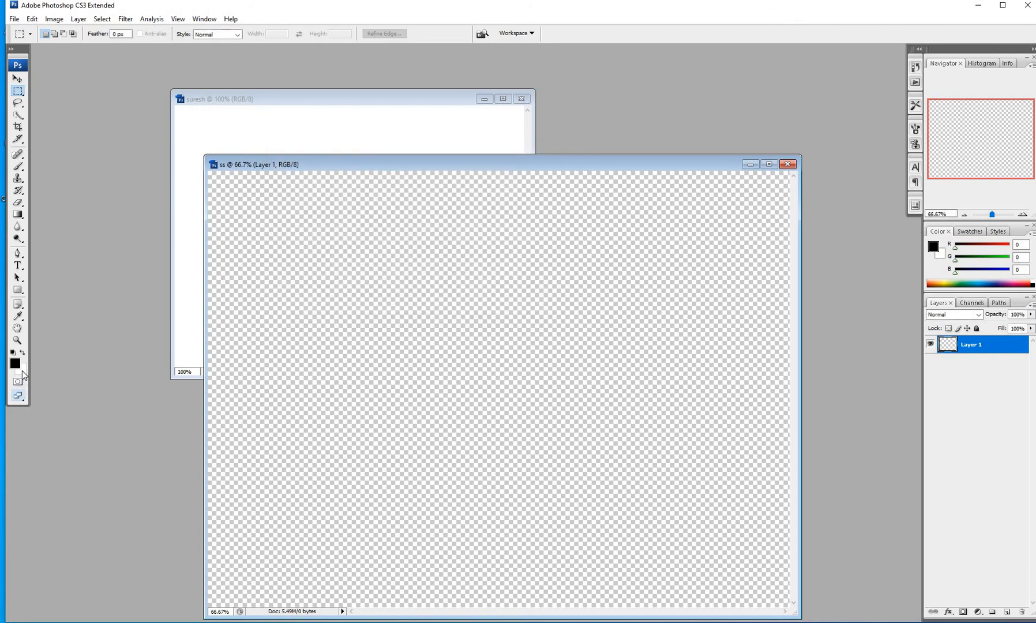
pyautogui.moveTo(18, 382)
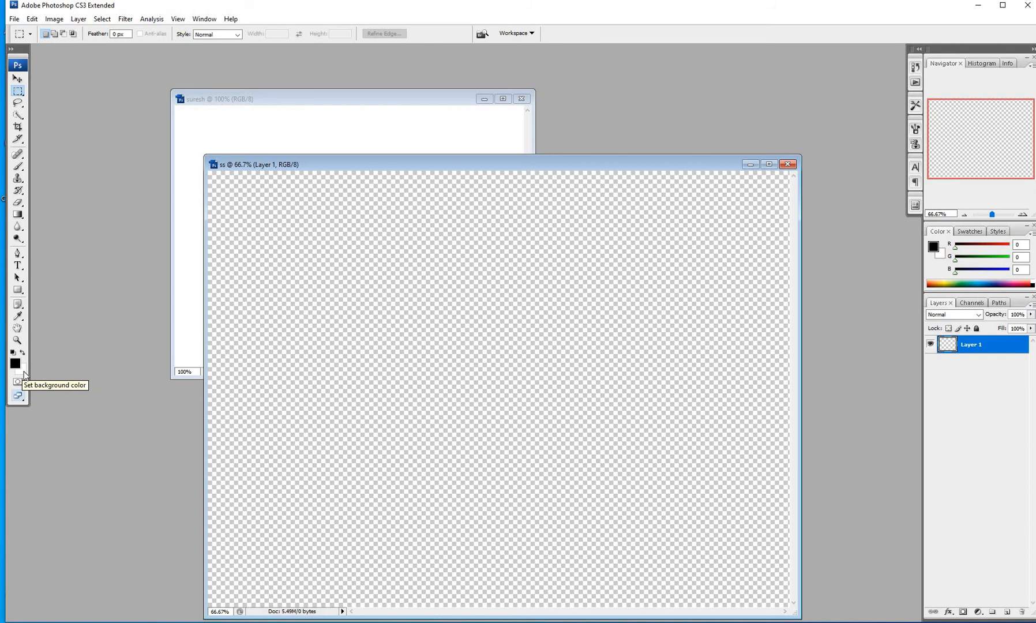
# Pick red as the background colour, then create a document filled with that background colour
pyautogui.click(15, 365)
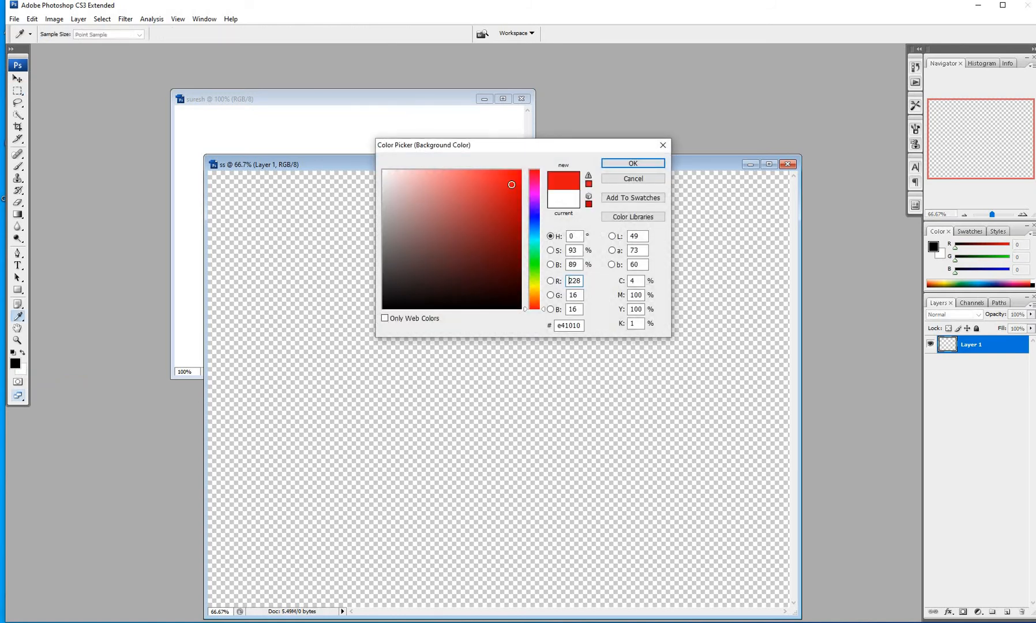
pyautogui.click(631, 162)
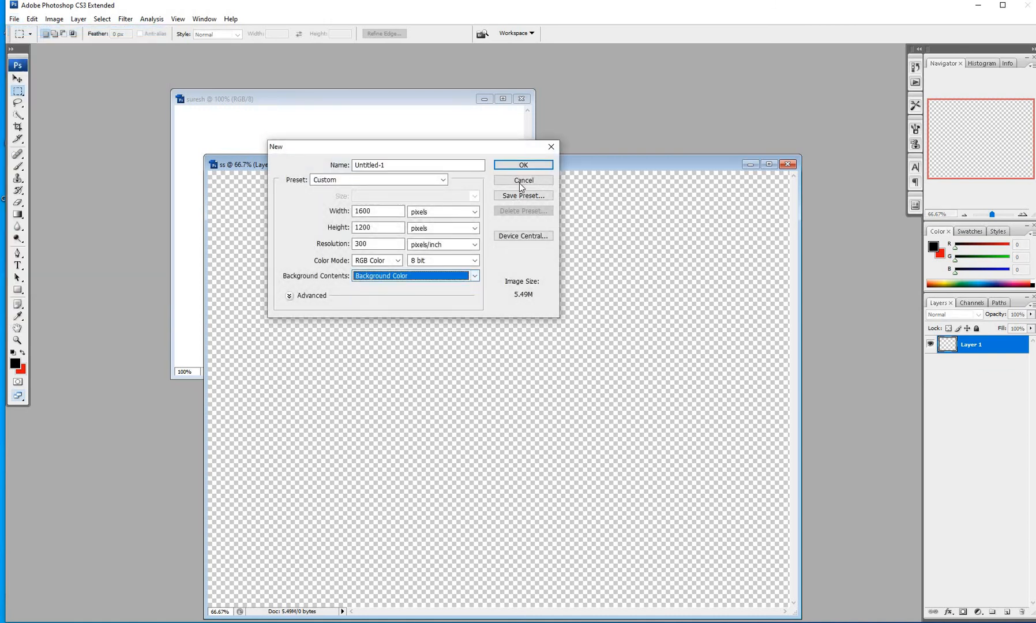
pyautogui.click(522, 165)
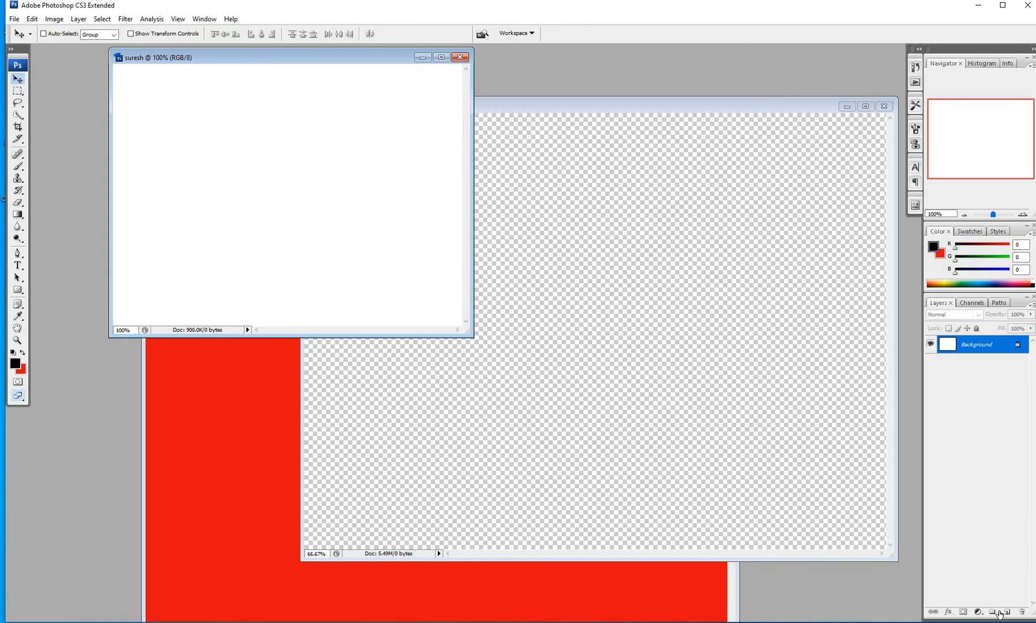
pyautogui.moveTo(1001, 612)
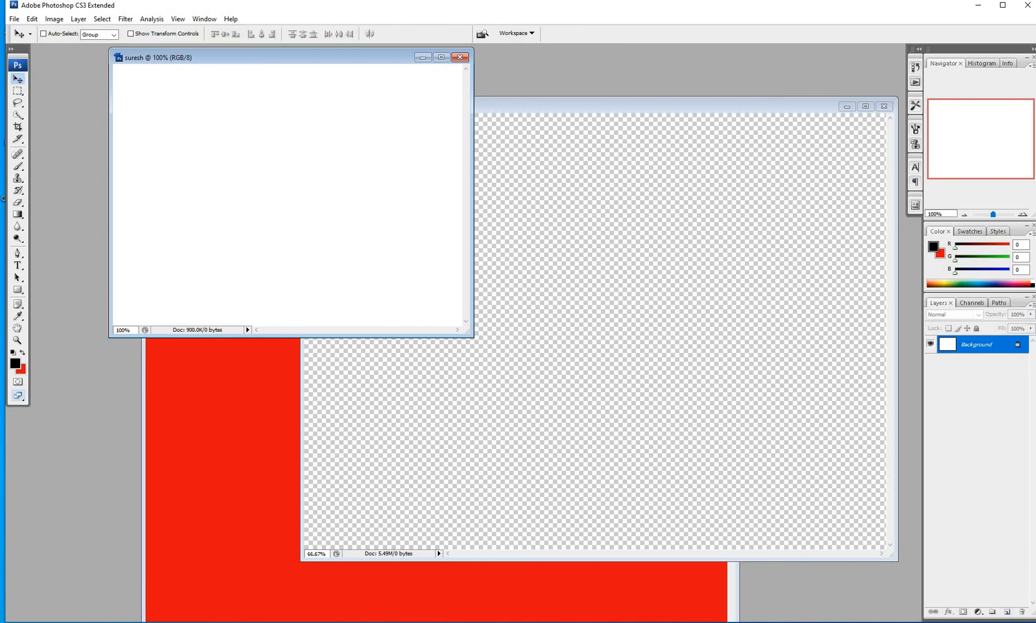
pyautogui.moveTo(985, 580)
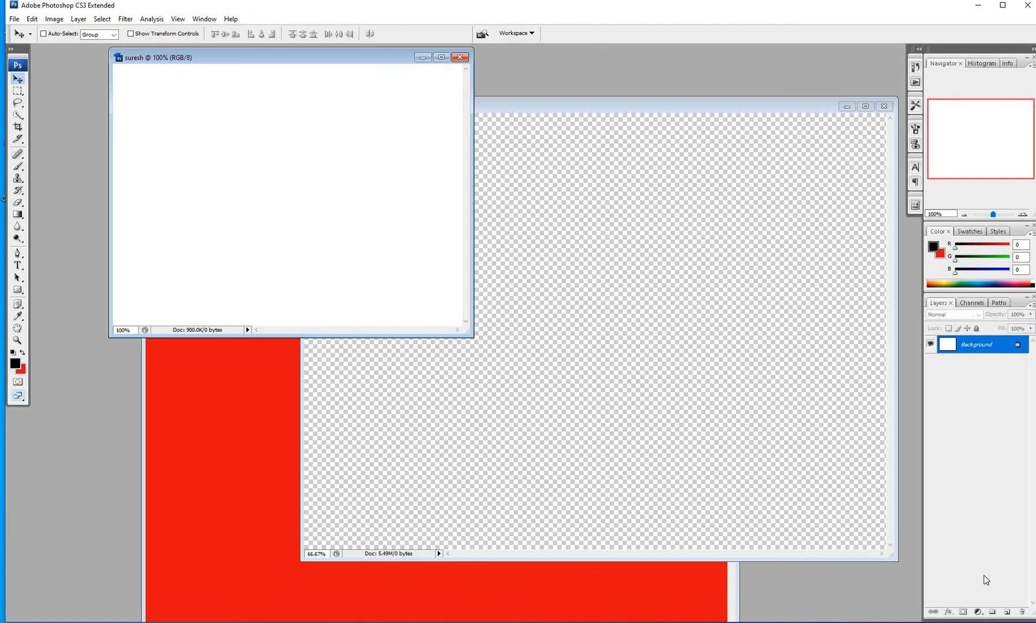
pyautogui.moveTo(17, 78)
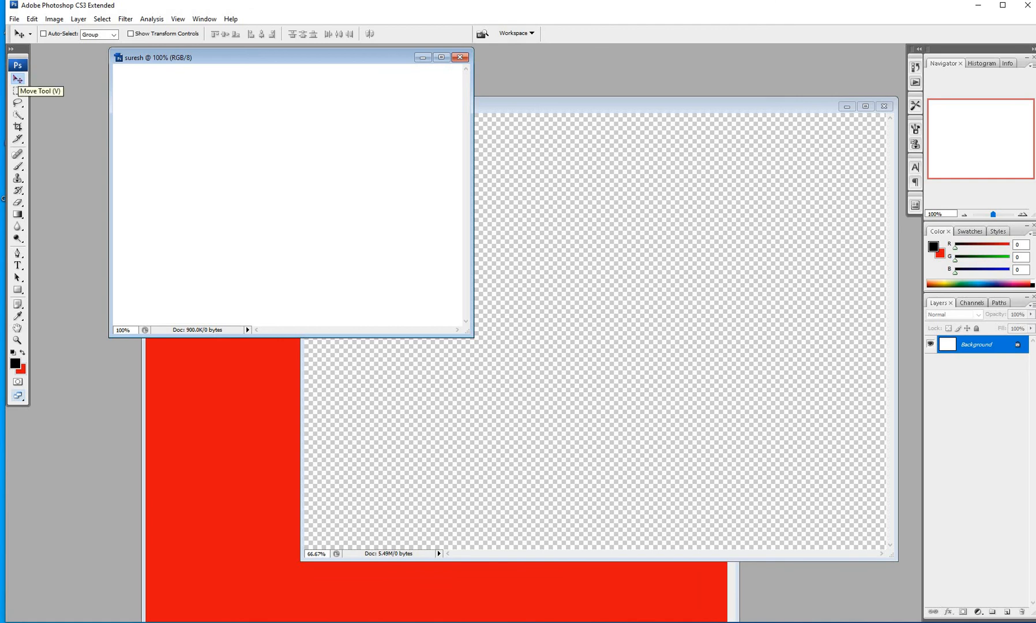